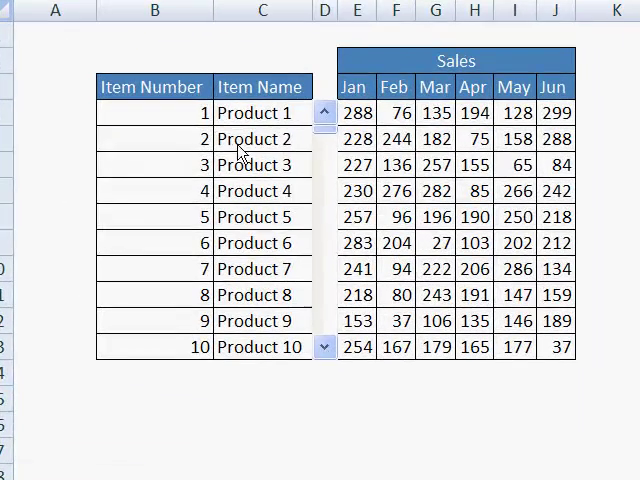
mouse_move(288, 262)
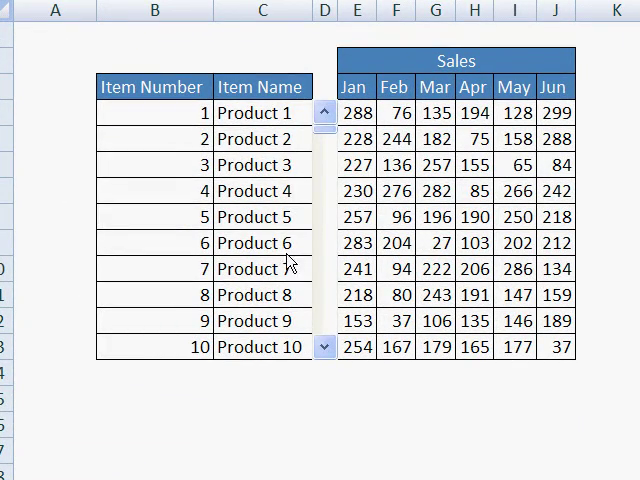
mouse_move(170, 122)
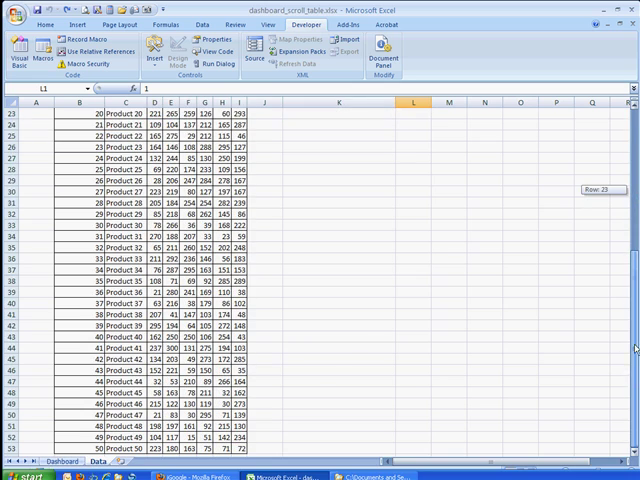
Scroll the existing dashboard table to the last products and back toward the first
scroll("up", 3)
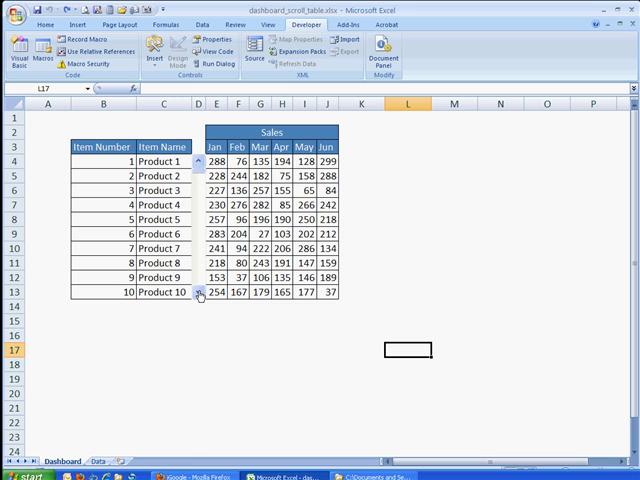
left_click(200, 294)
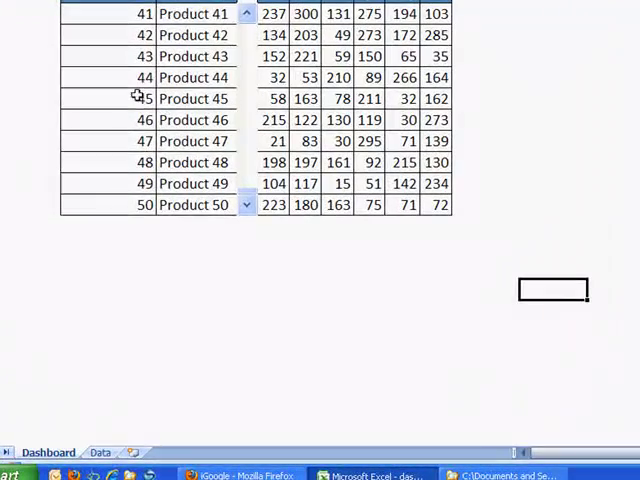
mouse_move(160, 98)
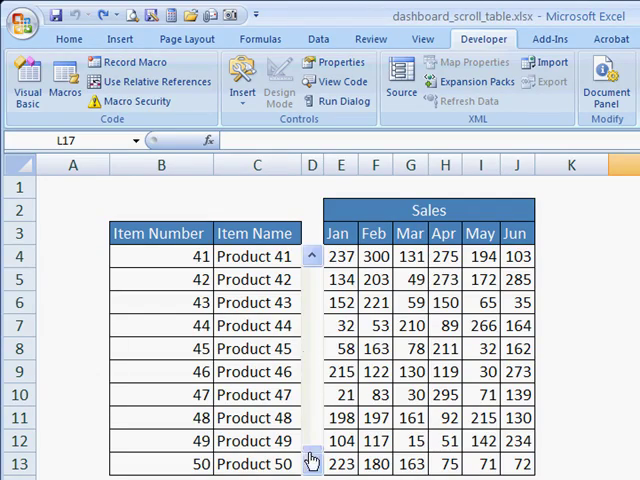
left_click(312, 256)
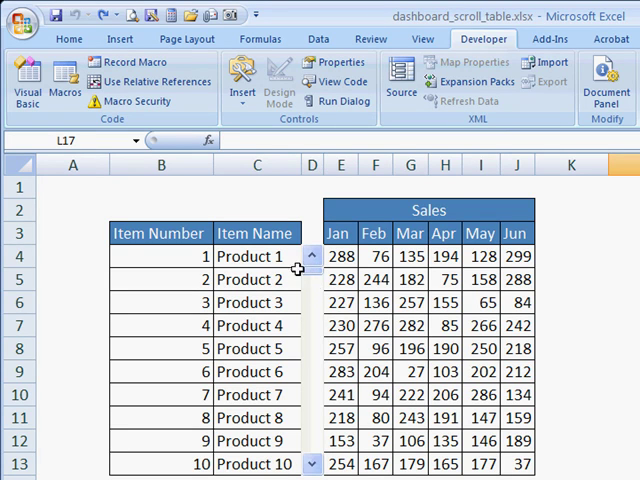
Clear the formula cells B4:J13 and delete the old scroll bar, keeping headers and borders
left_click(160, 256)
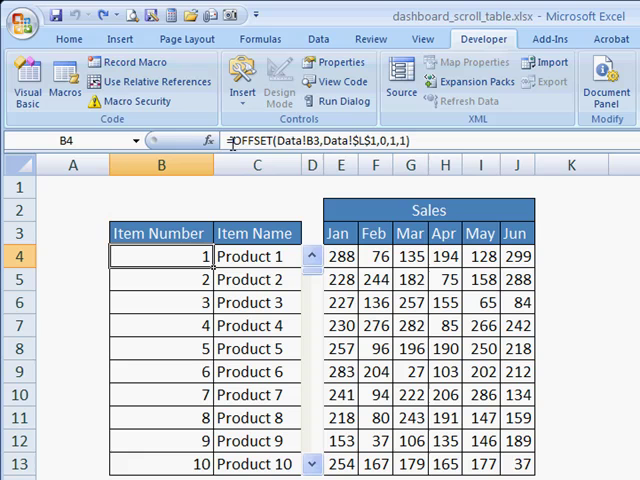
left_click_drag(160, 256, 256, 256)
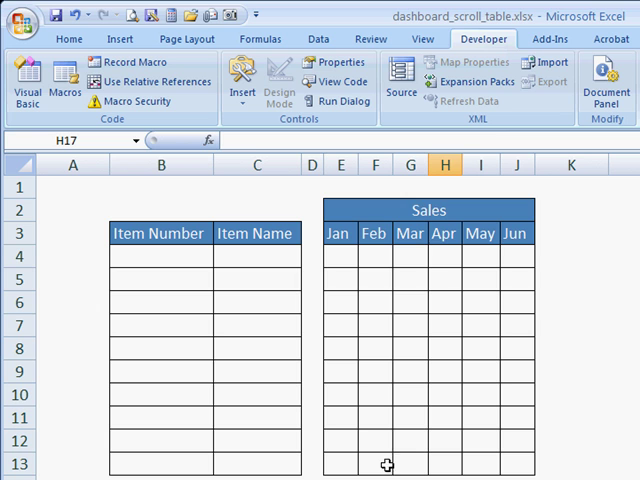
mouse_move(310, 396)
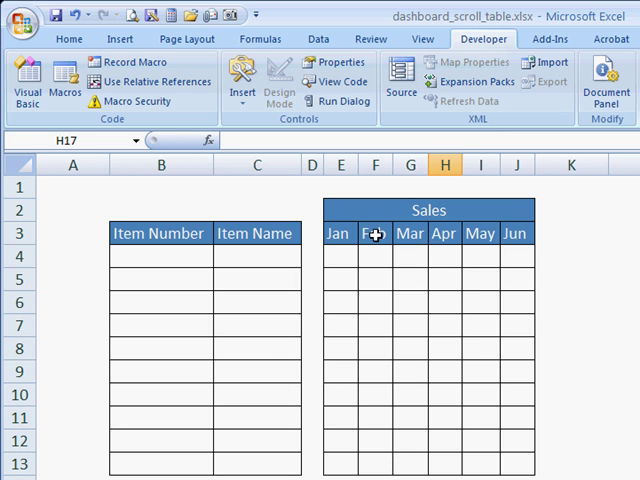
mouse_move(484, 38)
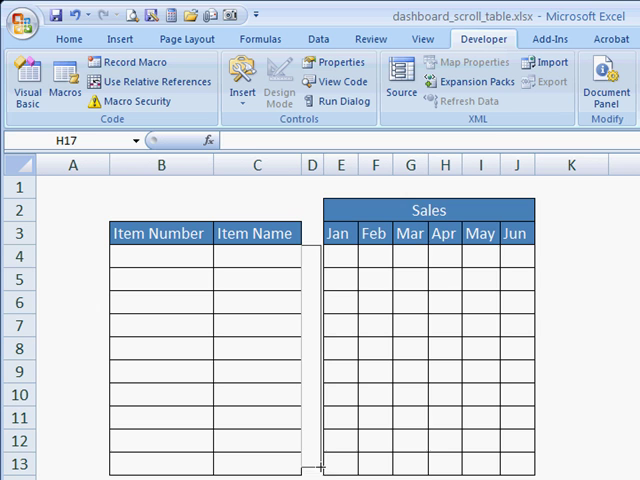
left_click(312, 360)
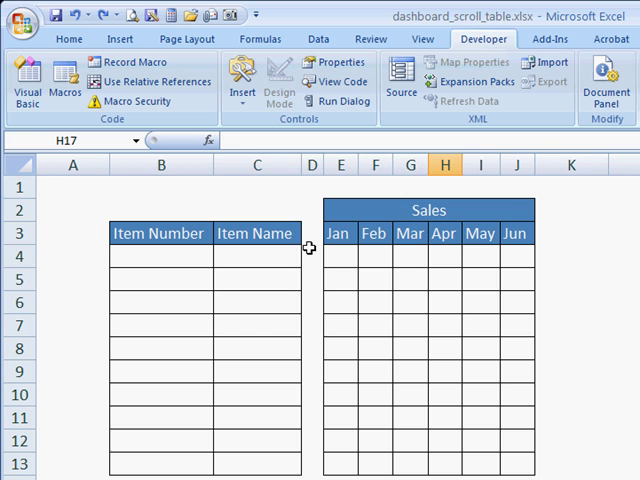
mouse_move(240, 80)
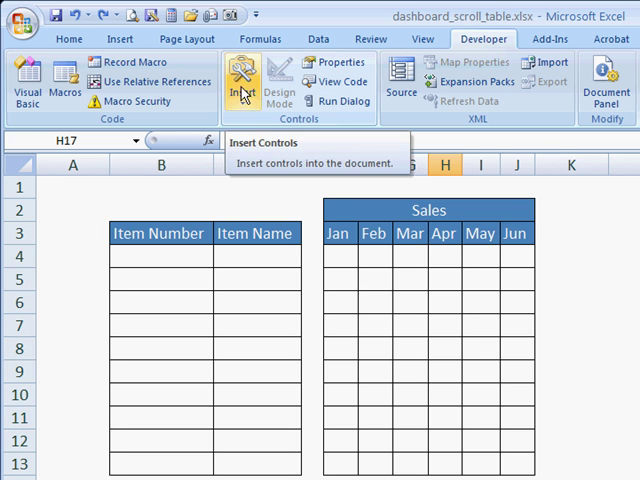
Insert a Form Controls scroll bar drawn vertically in column D beside rows 4–13
left_click(240, 84)
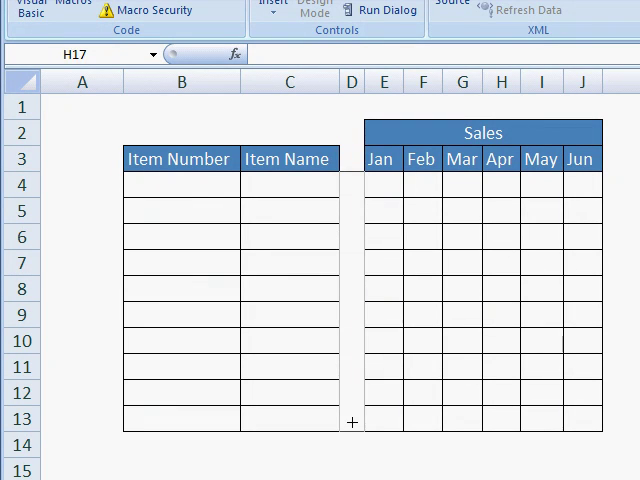
left_click_drag(352, 176, 352, 432)
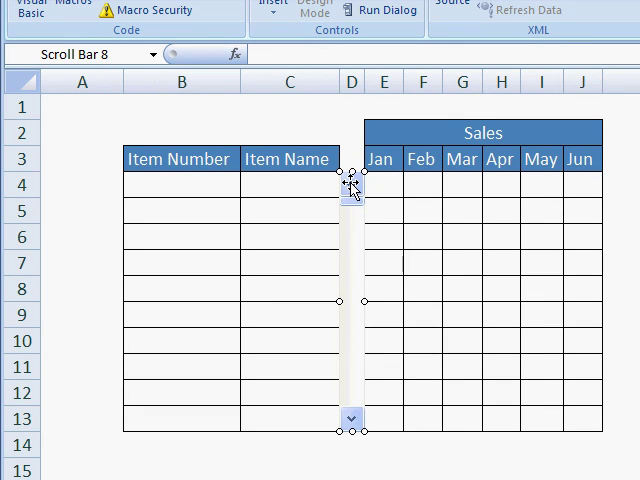
right_click(352, 184)
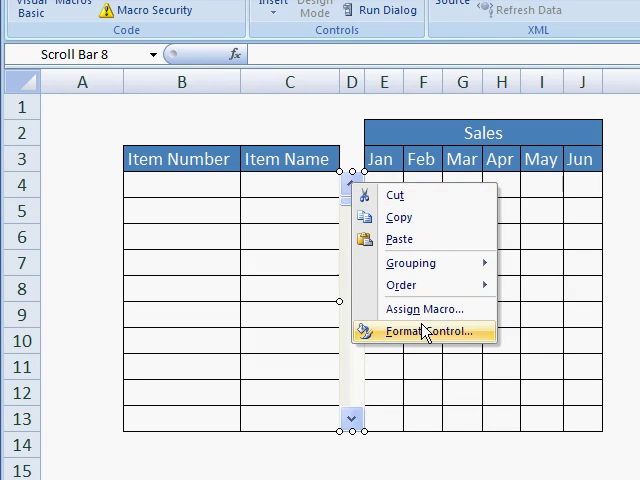
Format the control: minimum 1, maximum 41, increment 1, page 10, cell link Data!$L$1
left_click(432, 332)
type("41")
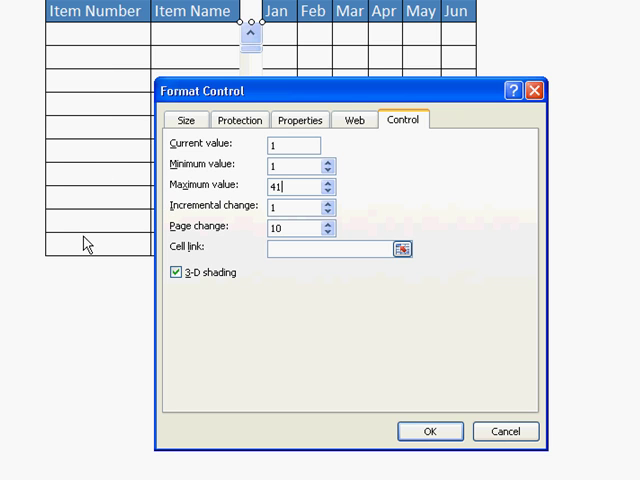
mouse_move(90, 40)
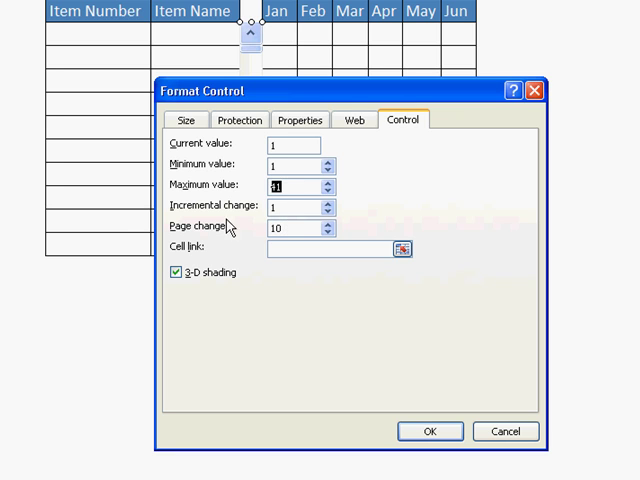
mouse_move(116, 258)
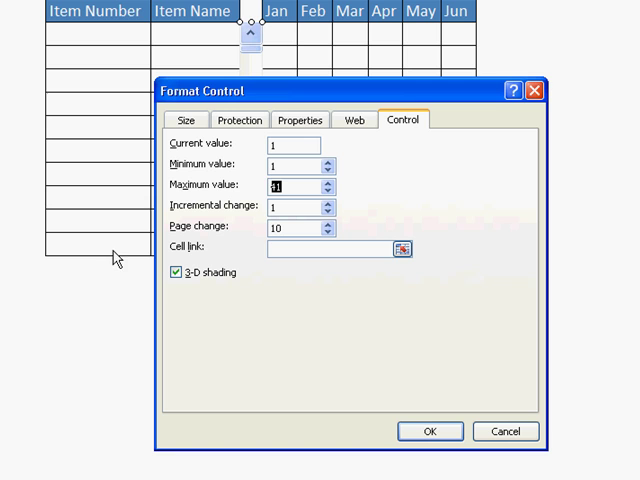
mouse_move(108, 92)
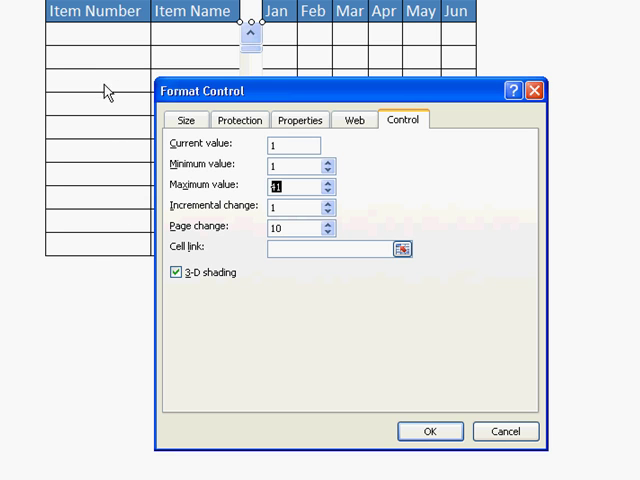
mouse_move(288, 208)
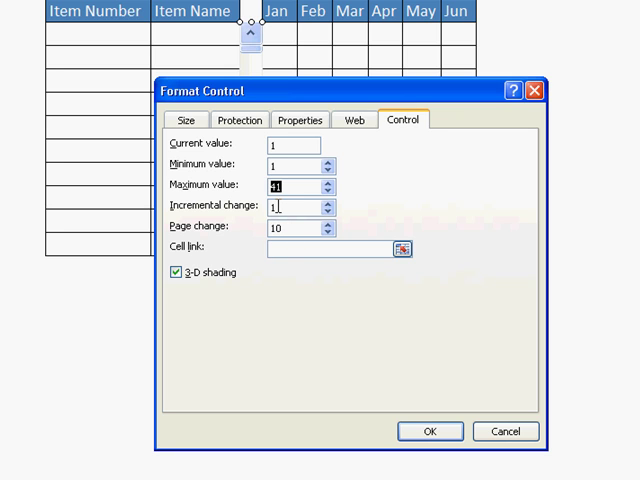
mouse_move(188, 256)
type("Data!")
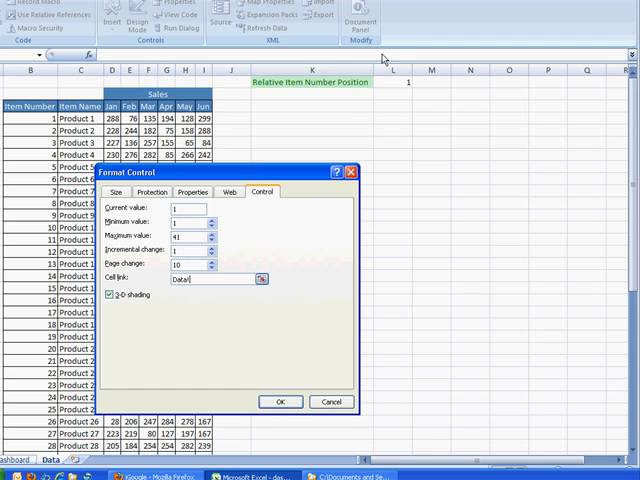
left_click(392, 84)
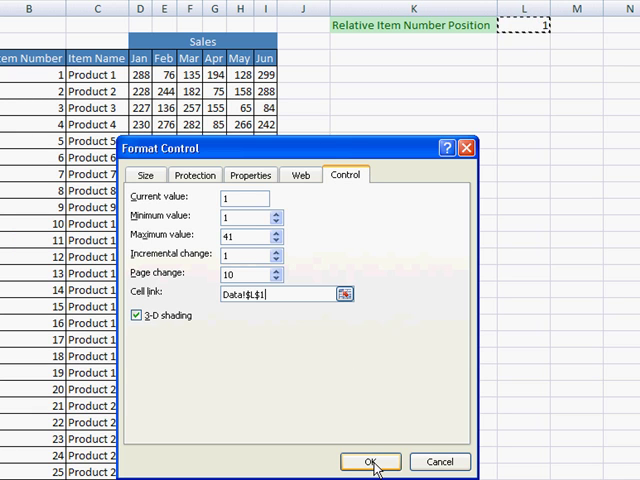
left_click(372, 460)
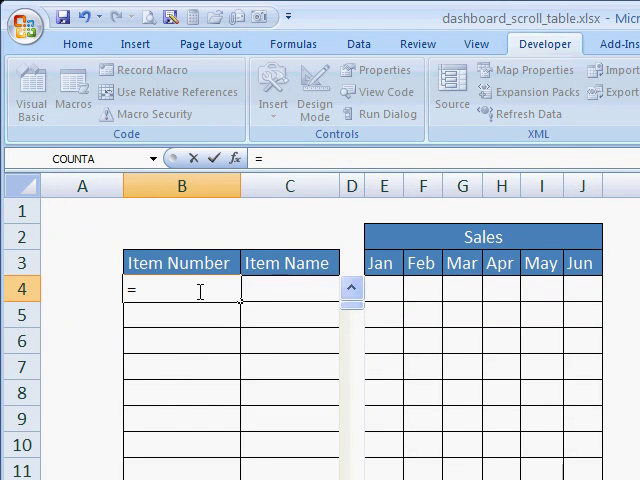
Enter =OFFSET(Data!B3,Data!$L$1,0) in B4 so it shows item number 1
type("of")
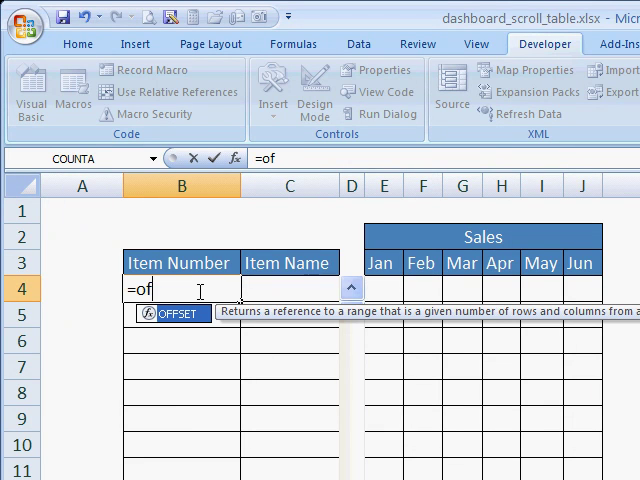
type("fset")
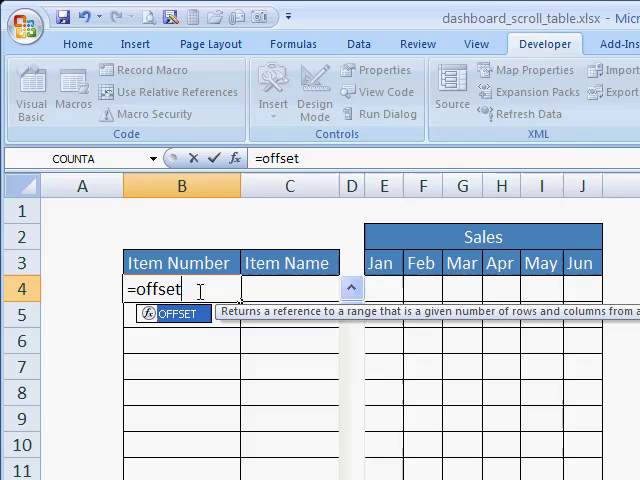
type("(")
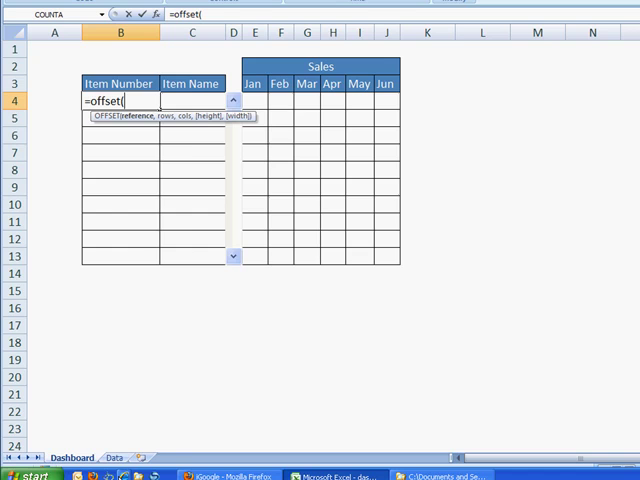
left_click(112, 456)
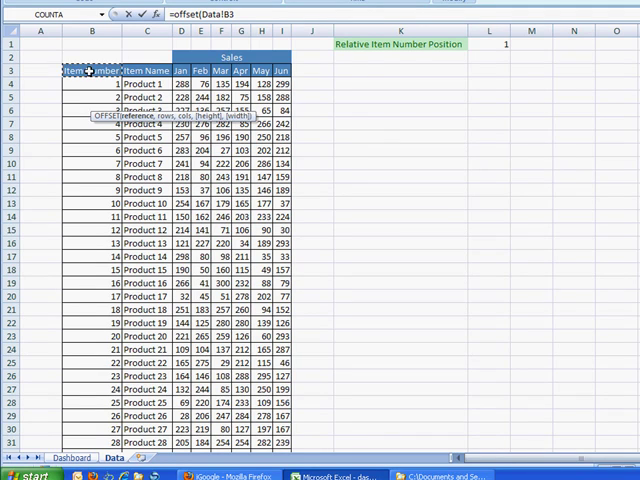
type(",Data!$L$1")
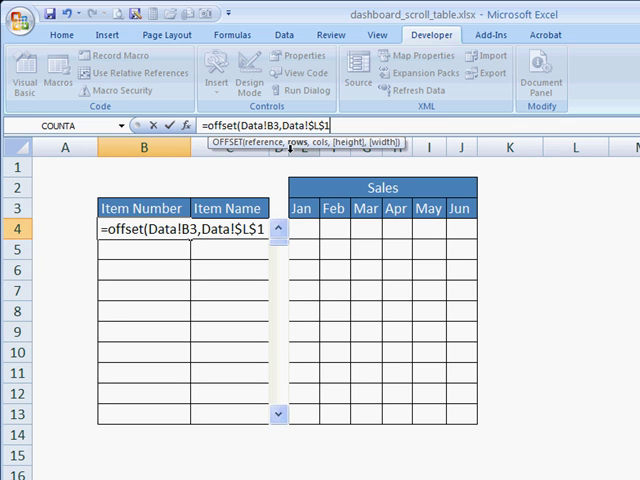
type(",")
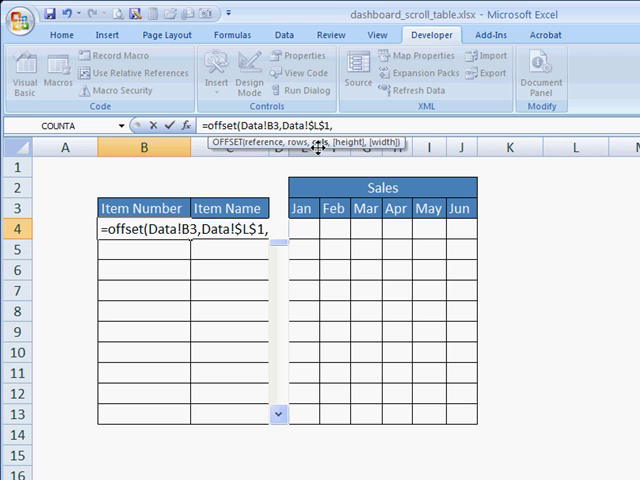
type("0")
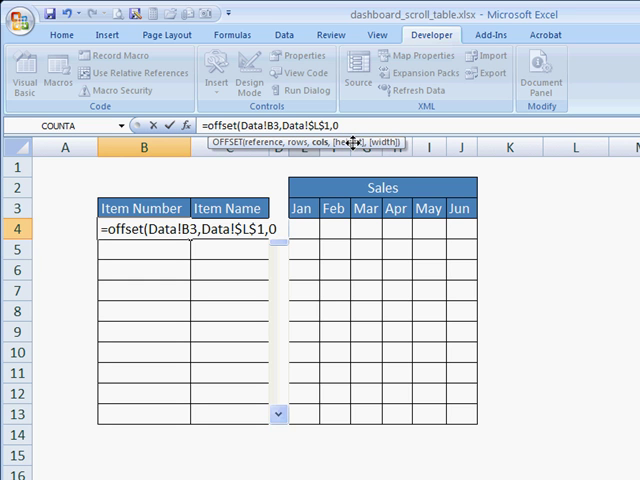
mouse_move(148, 244)
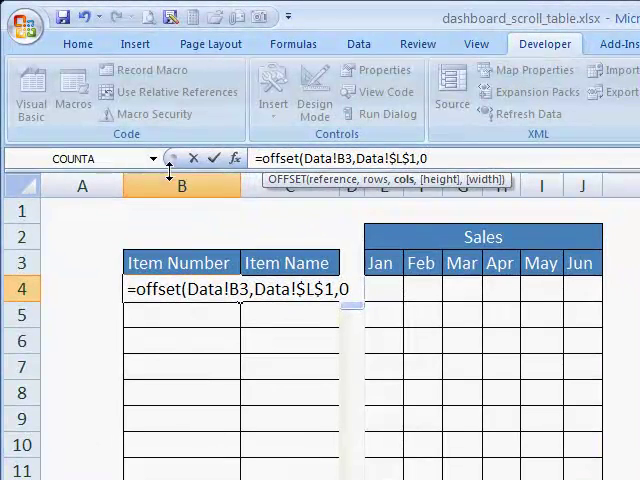
mouse_move(240, 384)
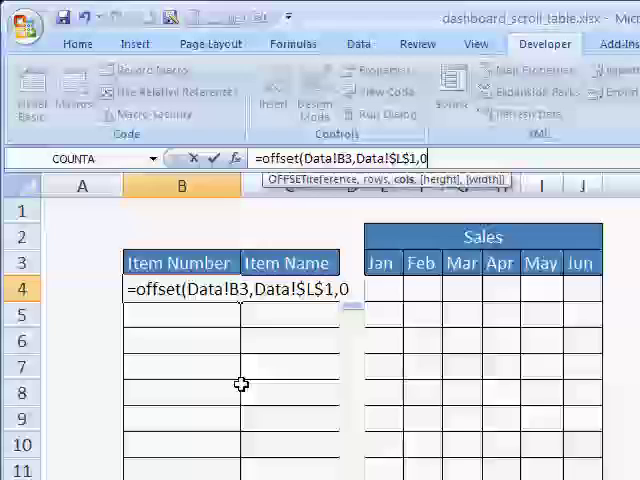
type(")")
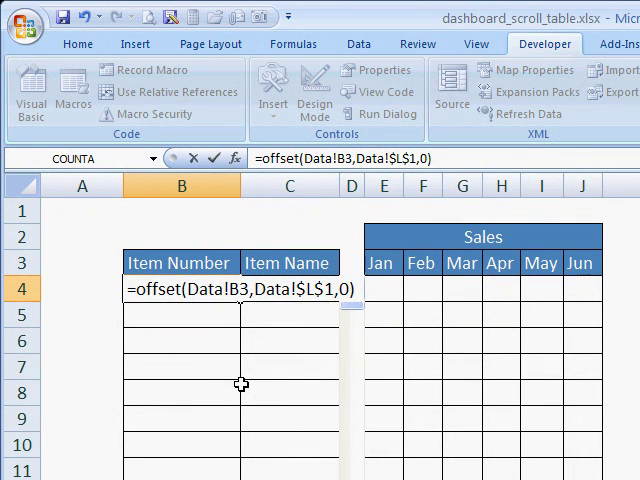
key("Return")
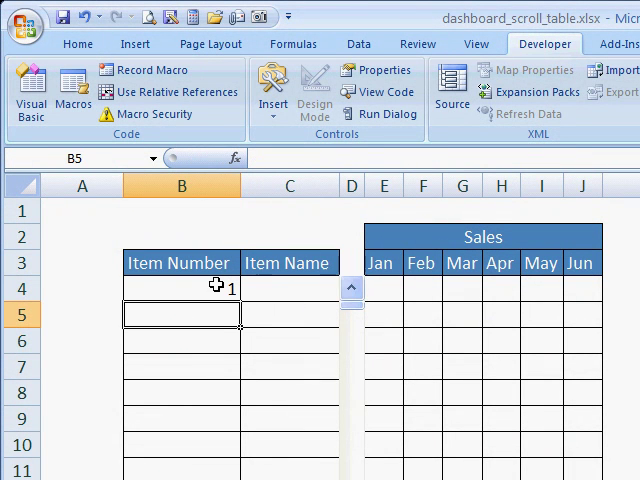
Check Data!L1, then fill the OFFSET formula across B4:C13 to list items 1–10
left_click(180, 288)
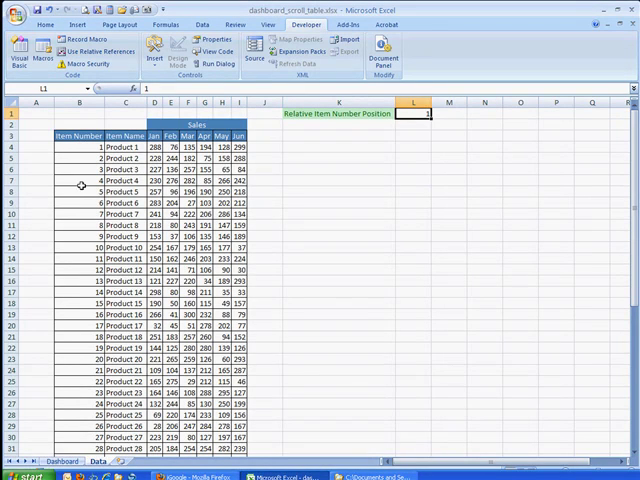
left_click(56, 460)
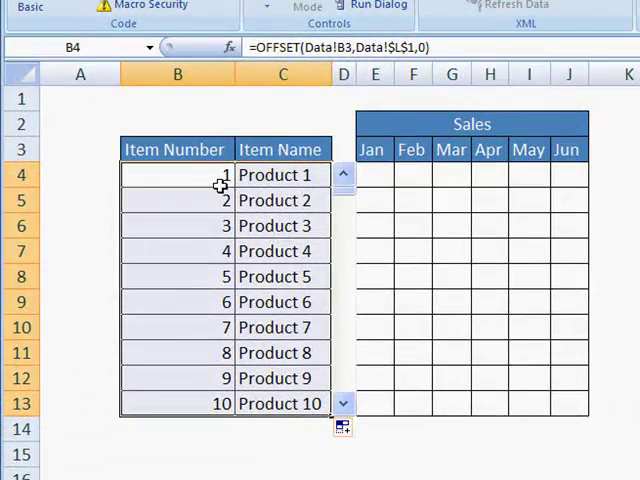
mouse_move(324, 190)
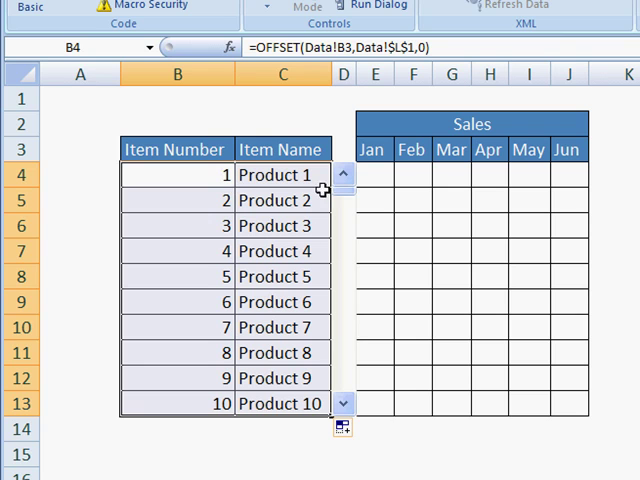
Step the scroll bar forward until the table shows items 17–26
left_click(376, 376)
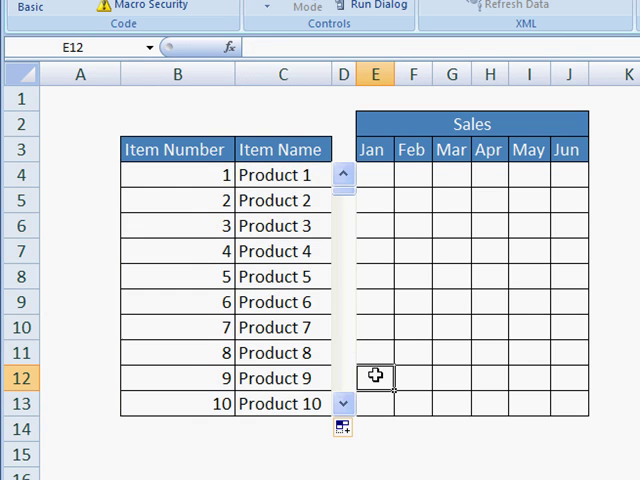
left_click(344, 404)
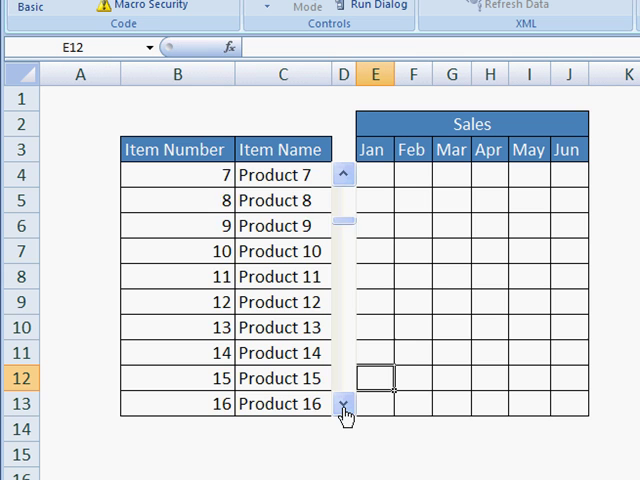
left_click(344, 404)
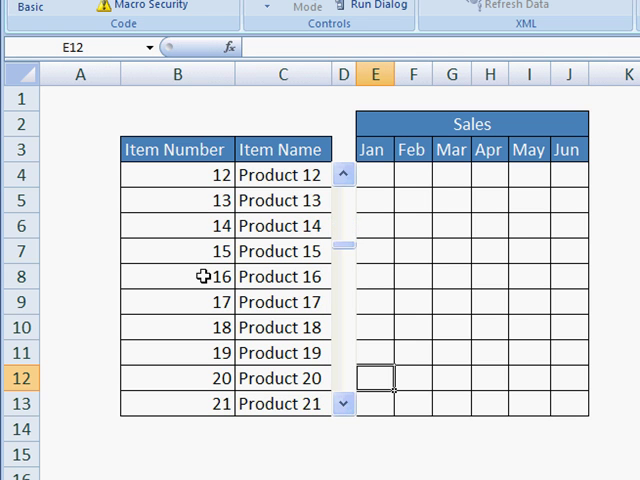
left_click(344, 404)
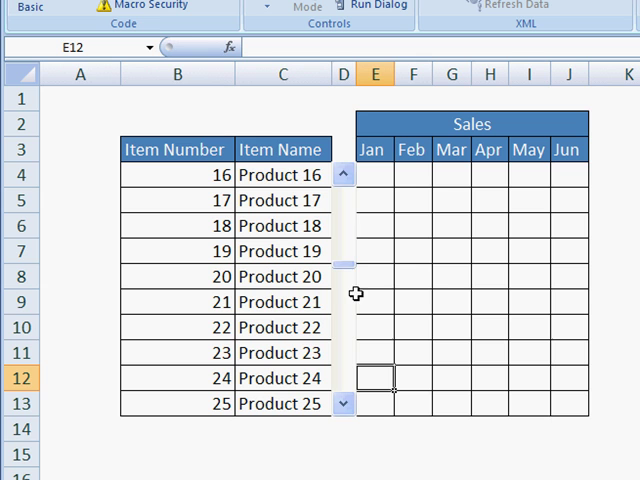
mouse_move(348, 216)
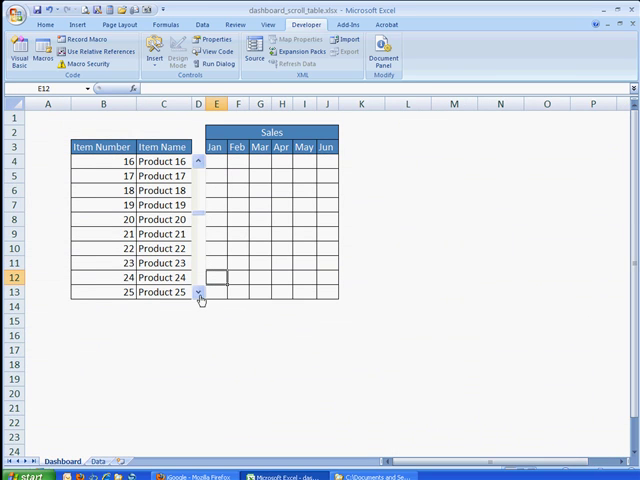
left_click(204, 292)
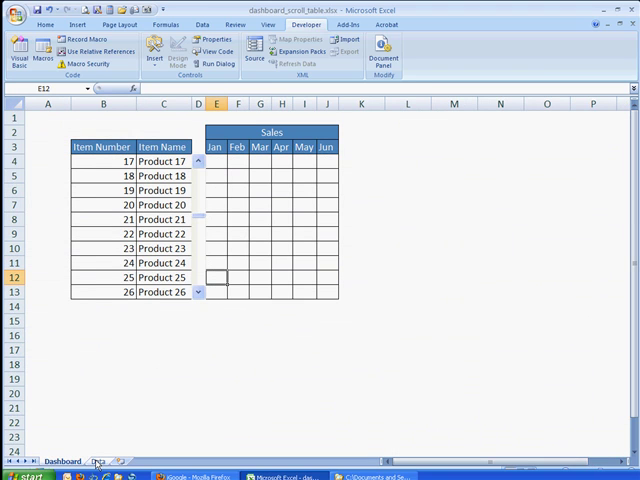
Verify the position value in Data!L1 and return to the Dashboard
left_click(92, 462)
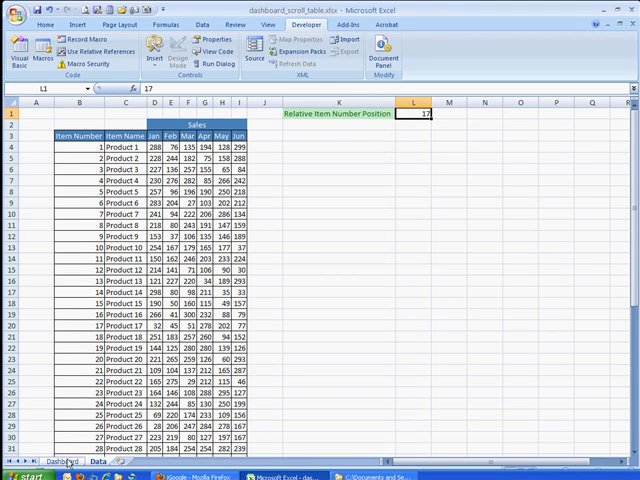
left_click(60, 462)
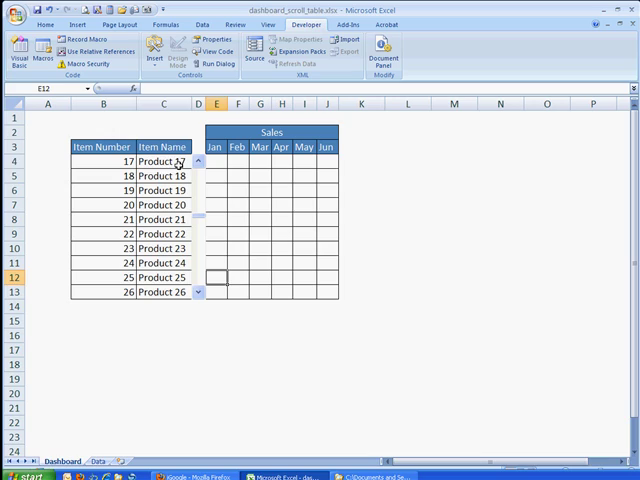
Review the C4 formula, enter =OFFSET(Data!D3,Data!$L$1,0) in E4 showing 32, then show Data
left_click(162, 160)
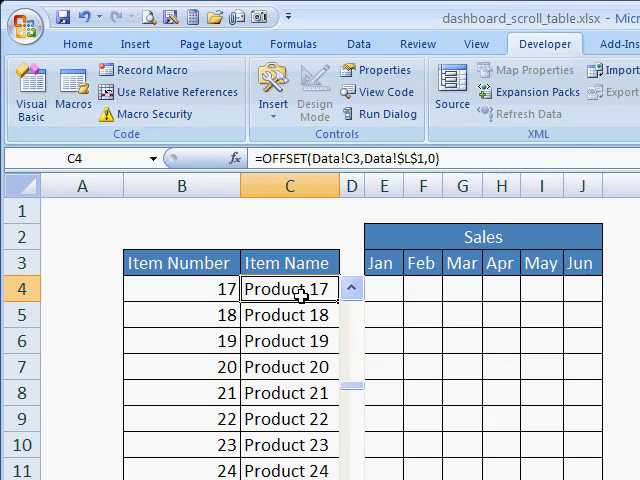
double_click(288, 288)
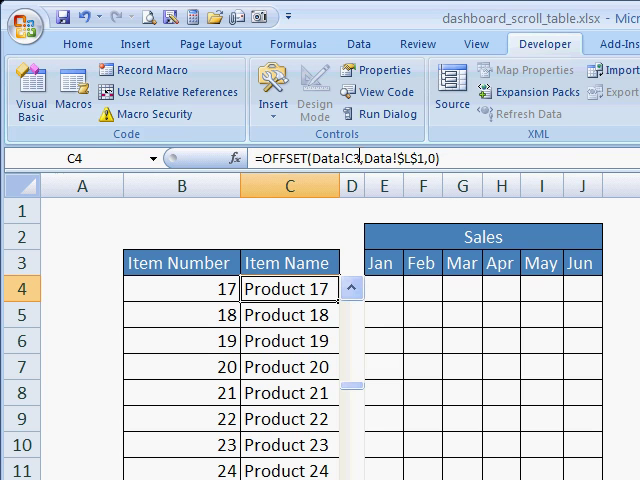
left_click(380, 292)
type("=OFFSET(Data!D3,Data!$L$1,0)")
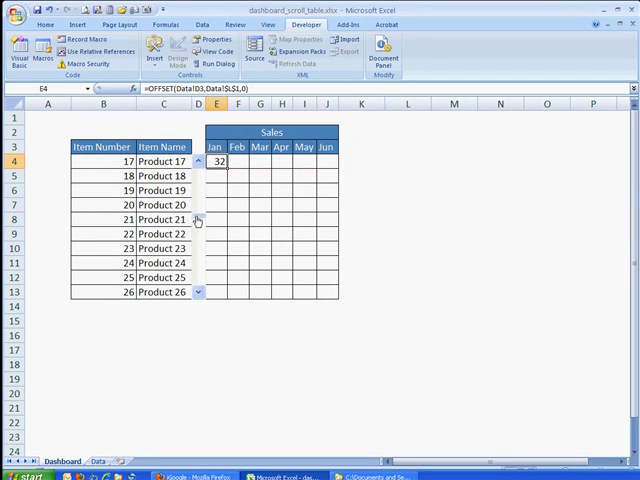
left_click(198, 160)
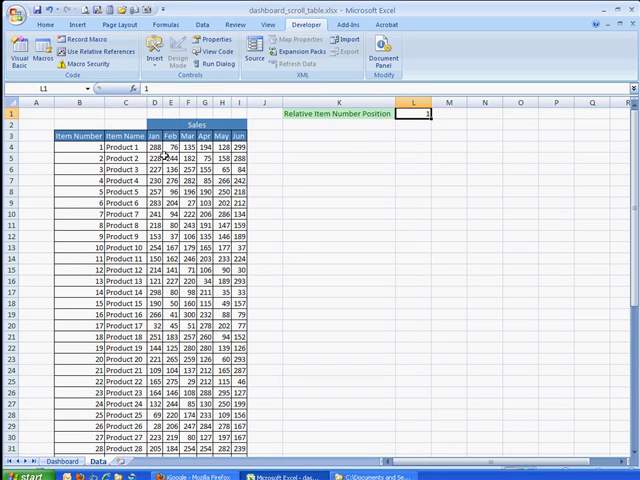
left_click(156, 144)
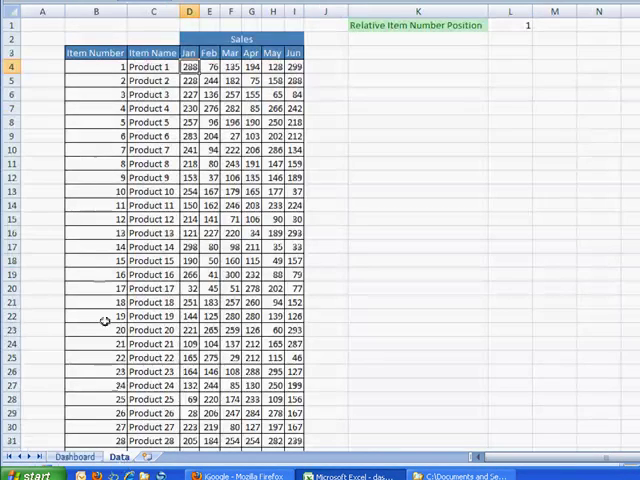
left_click(188, 192)
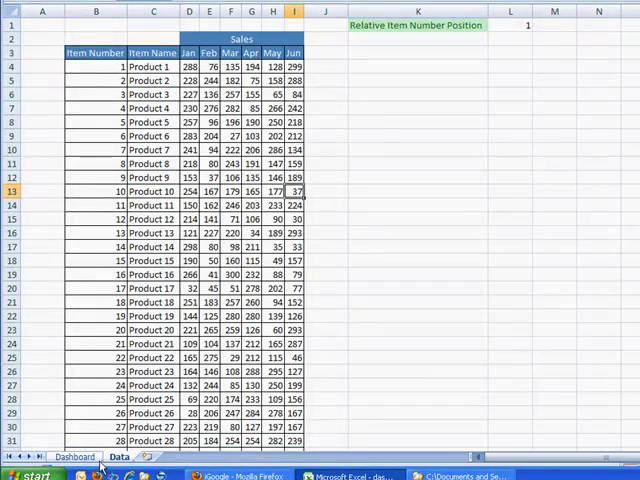
Jump the dashboard table to items 41–50 and confirm Data!L1 reflects the position
left_click(74, 456)
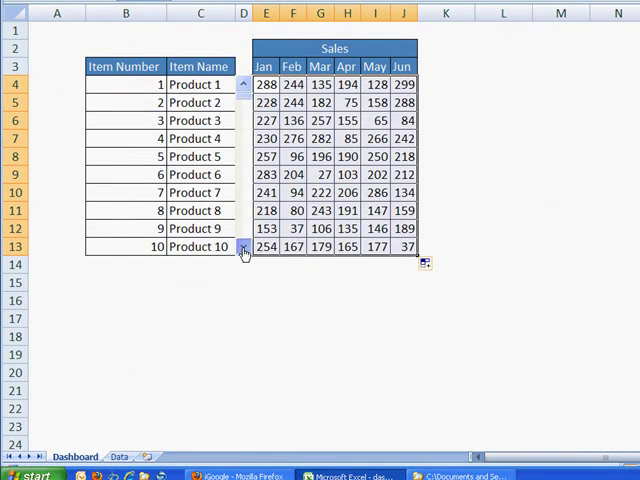
left_click(244, 248)
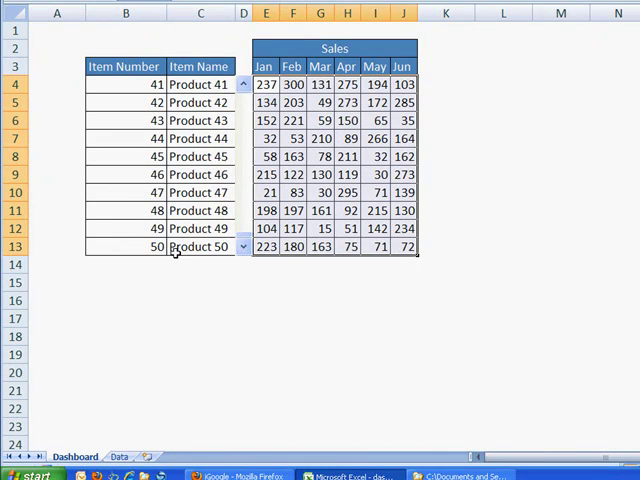
mouse_move(332, 258)
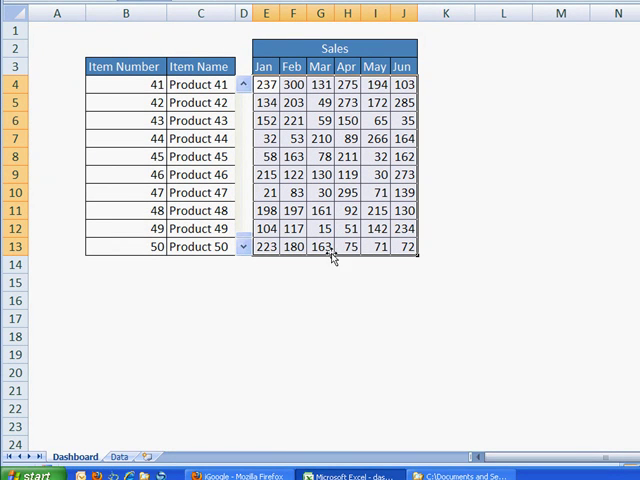
left_click(118, 456)
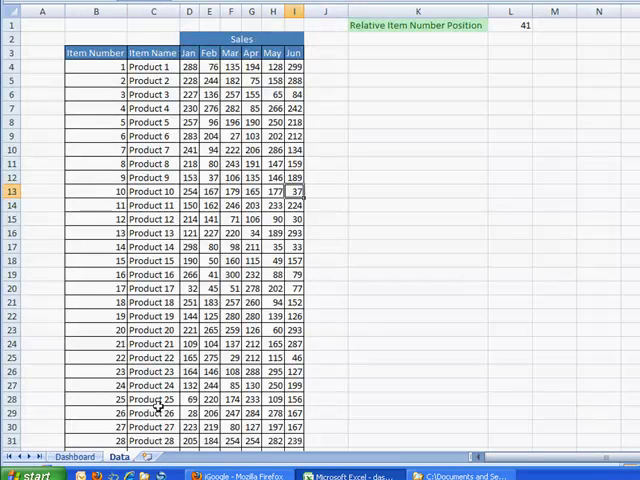
scroll("down", 3)
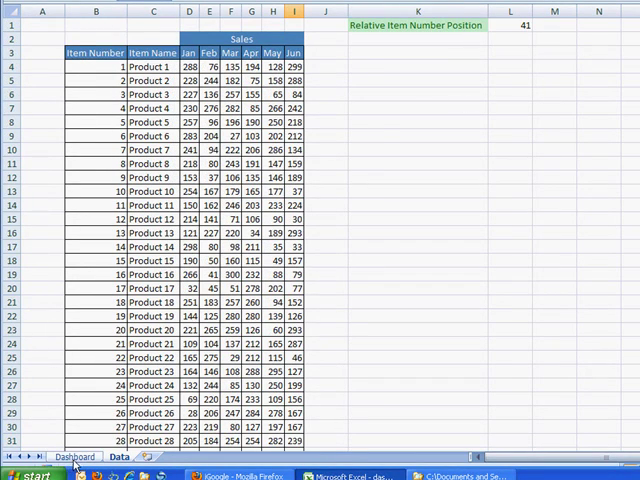
Return to the Dashboard and scroll the table back to Products 1–10
left_click(74, 456)
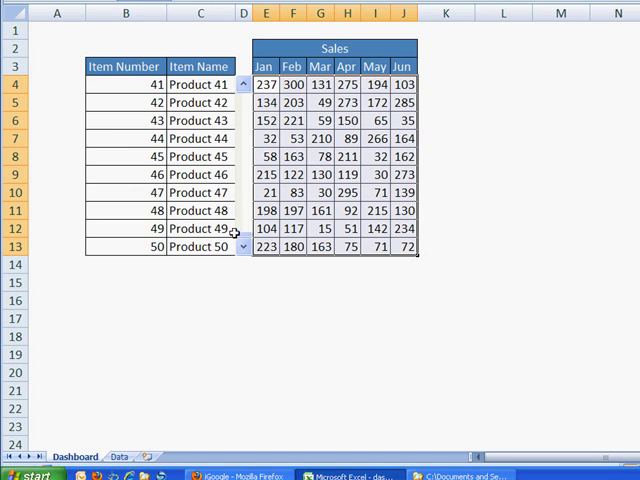
left_click(244, 84)
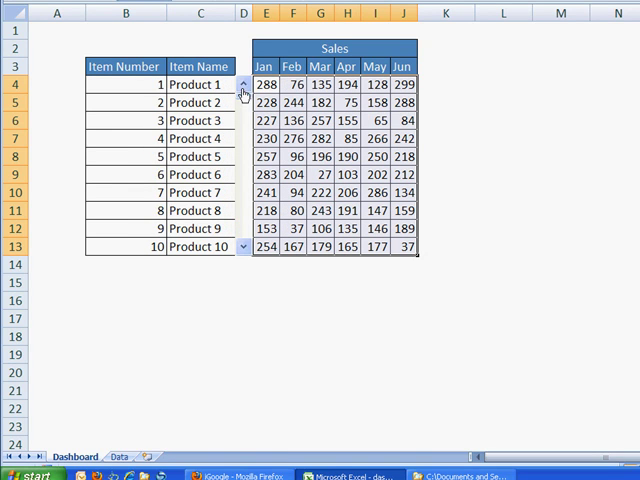